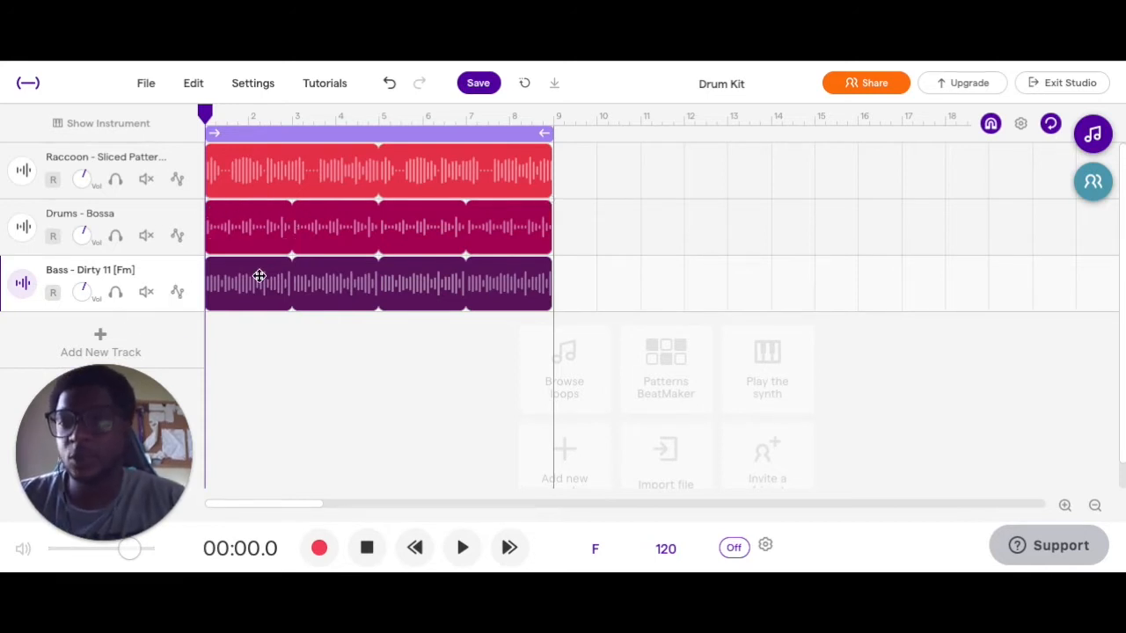
{"action": "mouse_move", "coordinate": [187, 314]}
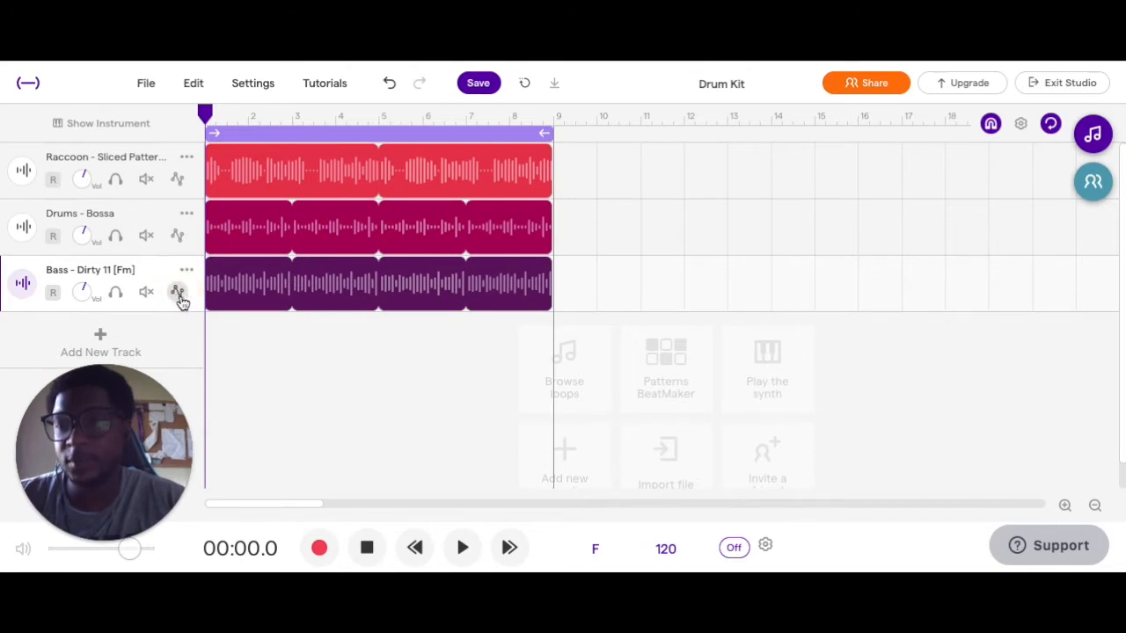
- Show the Bass - Dirty 11 track's automation lanes and list the Pan, Sweep and Volume types
{"action": "left_click", "coordinate": [177, 291]}
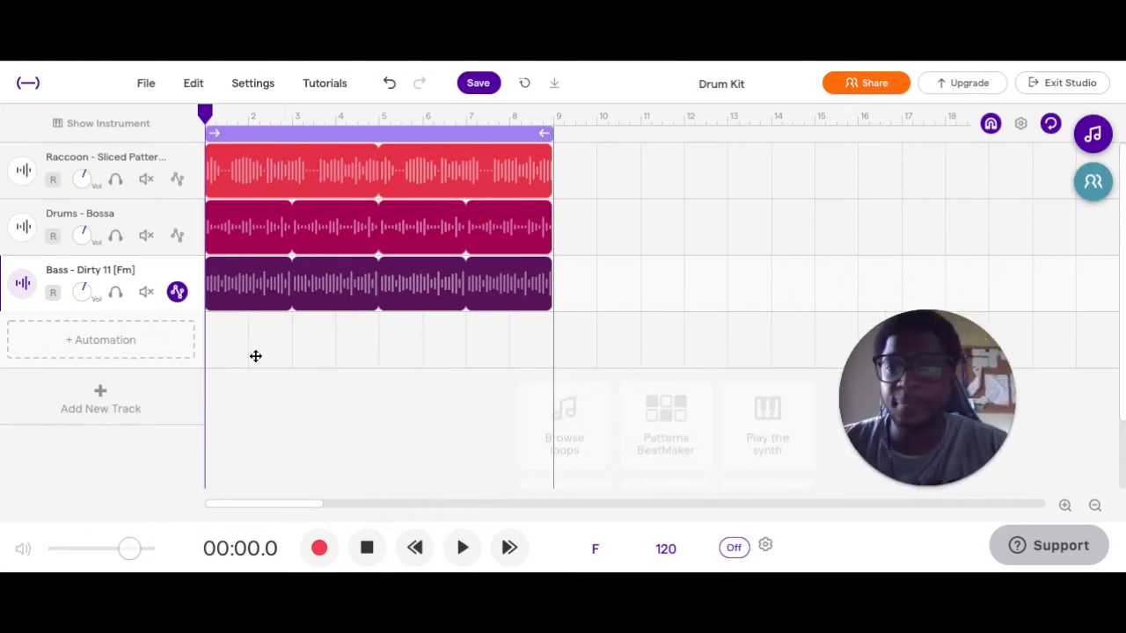
{"action": "left_click", "coordinate": [100, 339]}
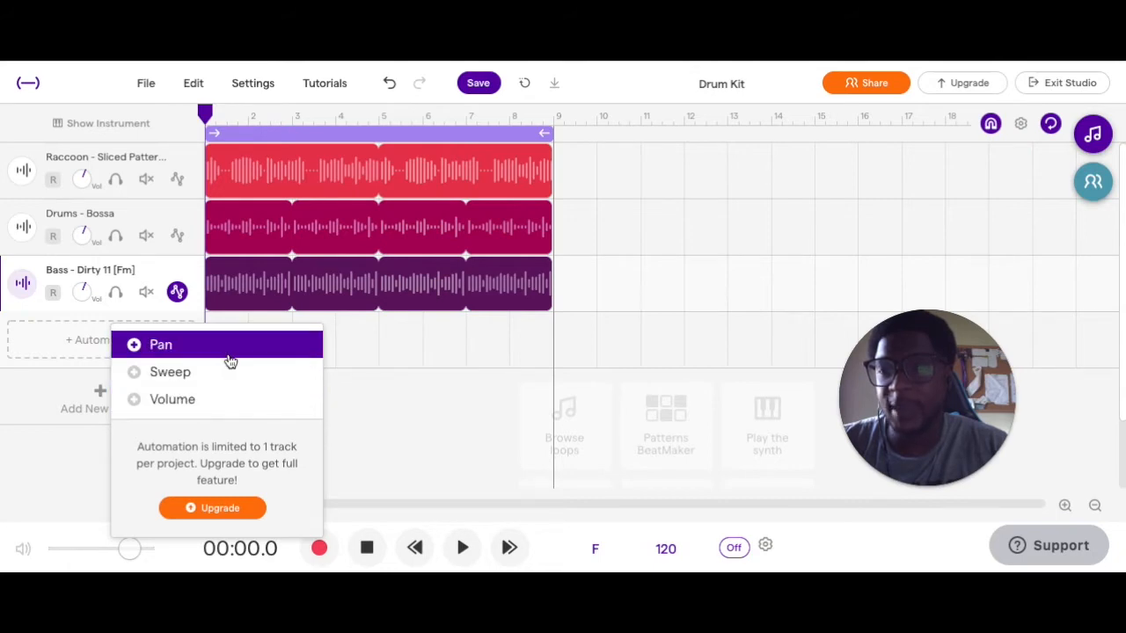
{"action": "mouse_move", "coordinate": [196, 344]}
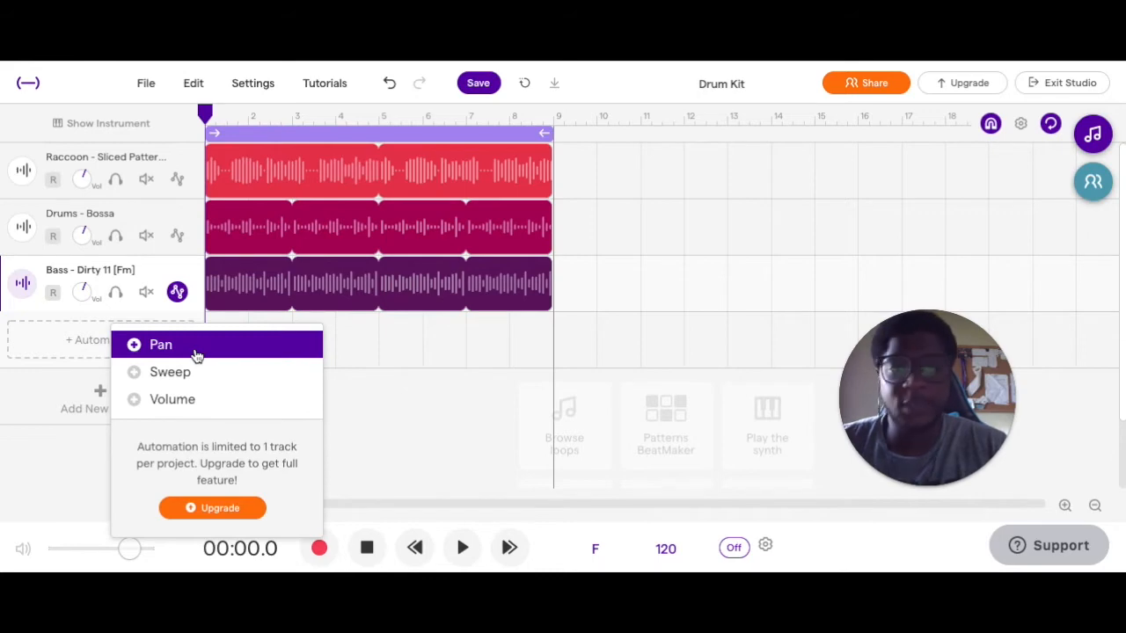
- Add a Pan lane with a rising ramp, solo the bass, and play it back
{"action": "left_click", "coordinate": [160, 344]}
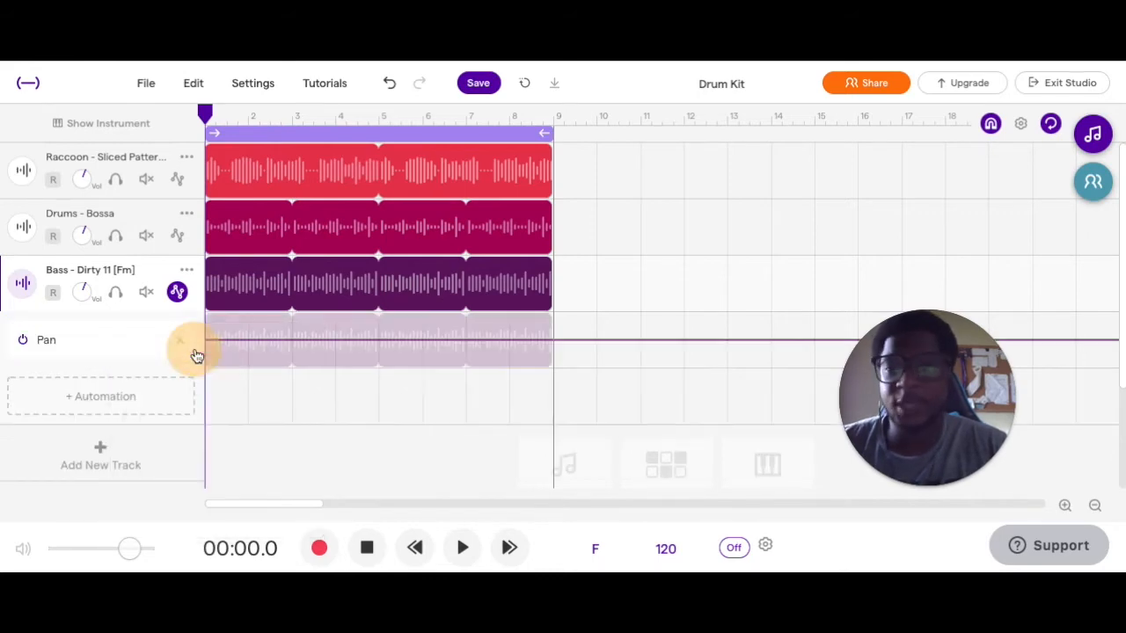
{"action": "mouse_move", "coordinate": [370, 343]}
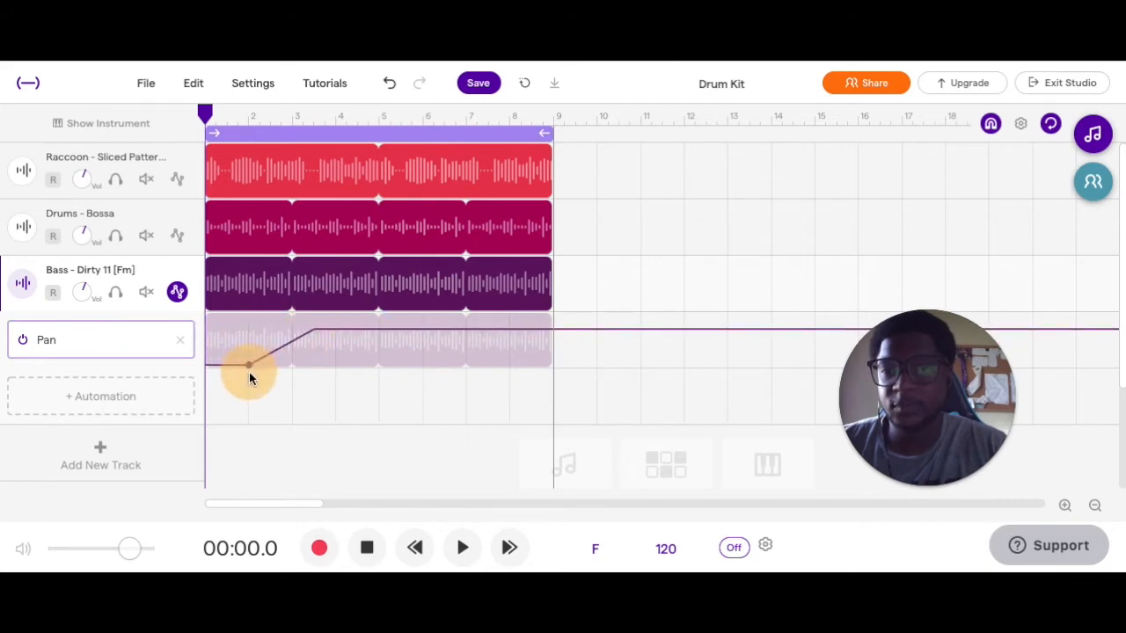
{"action": "left_click_drag", "start_coordinate": [249, 365], "coordinate": [333, 323]}
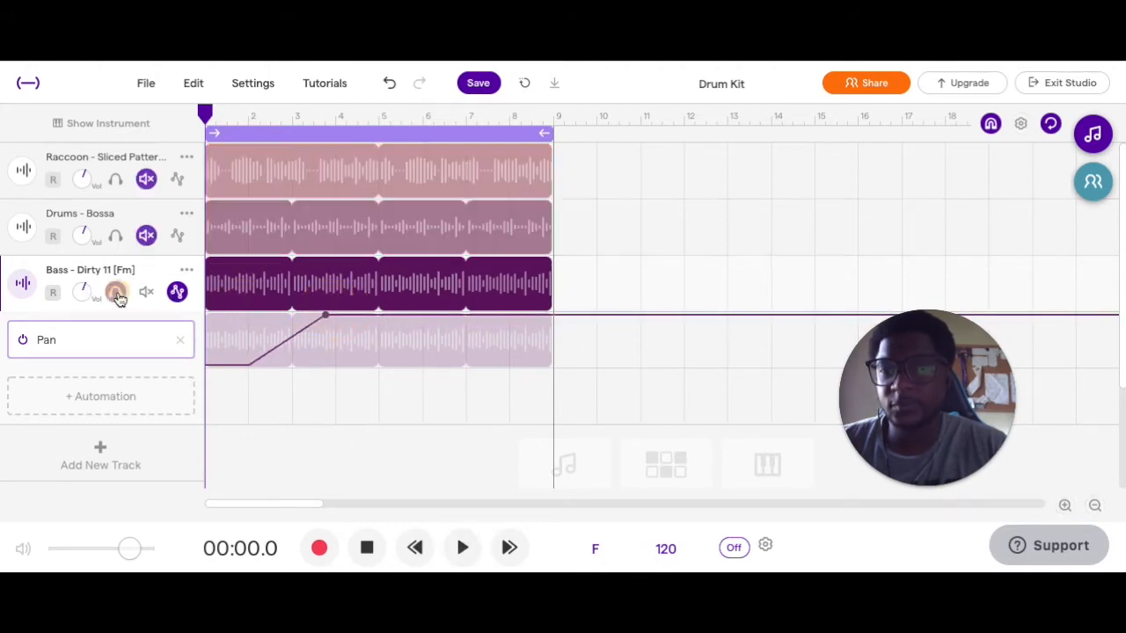
{"action": "left_click", "coordinate": [462, 547]}
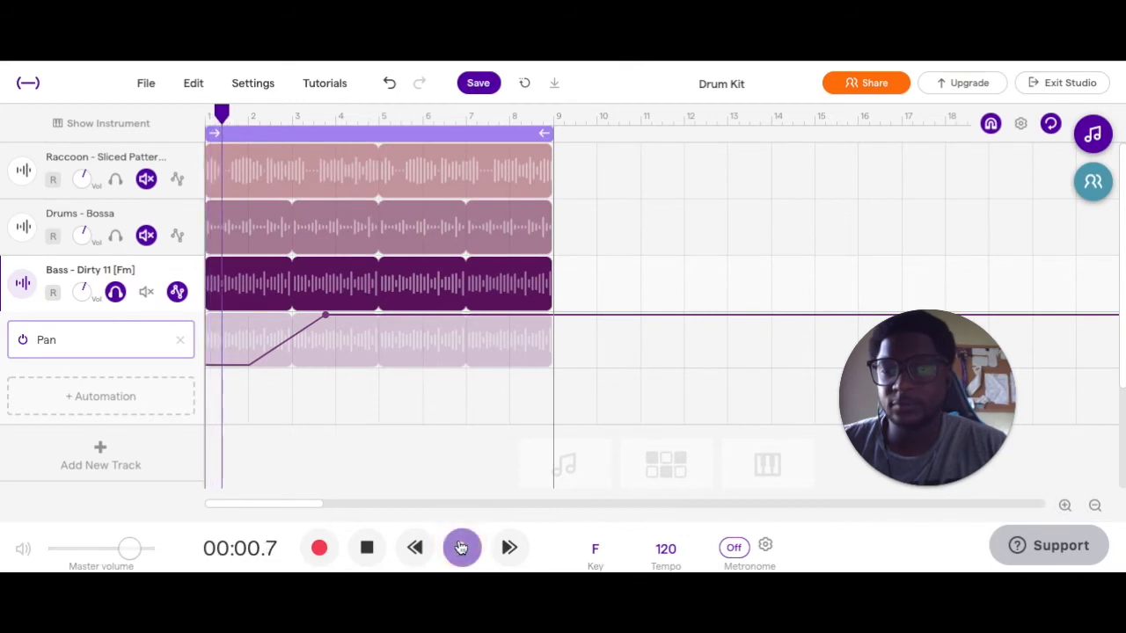
{"action": "left_click", "coordinate": [461, 547]}
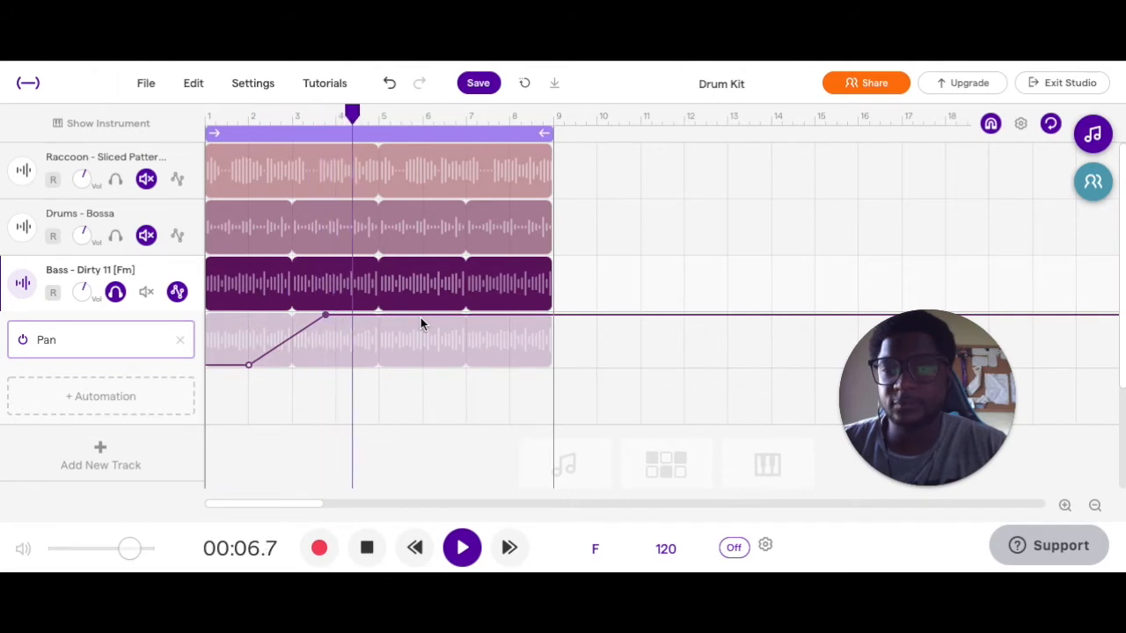
{"action": "left_click", "coordinate": [462, 547]}
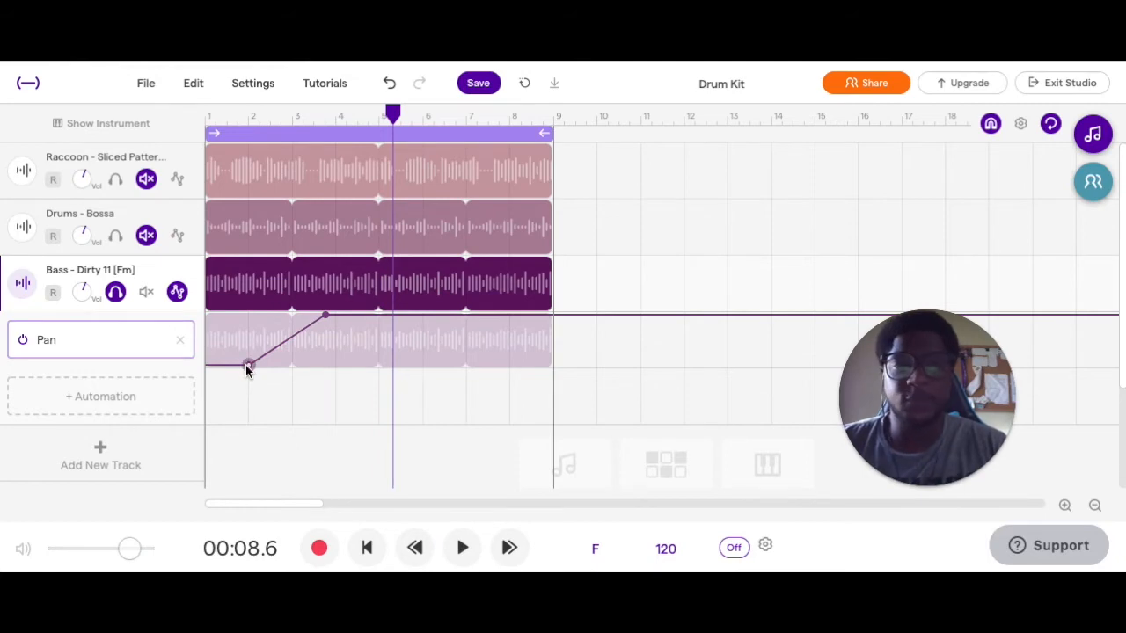
- Flatten the pan ramp, delete the Pan lane, and reopen the automation types
{"action": "left_click_drag", "start_coordinate": [248, 365], "coordinate": [224, 334]}
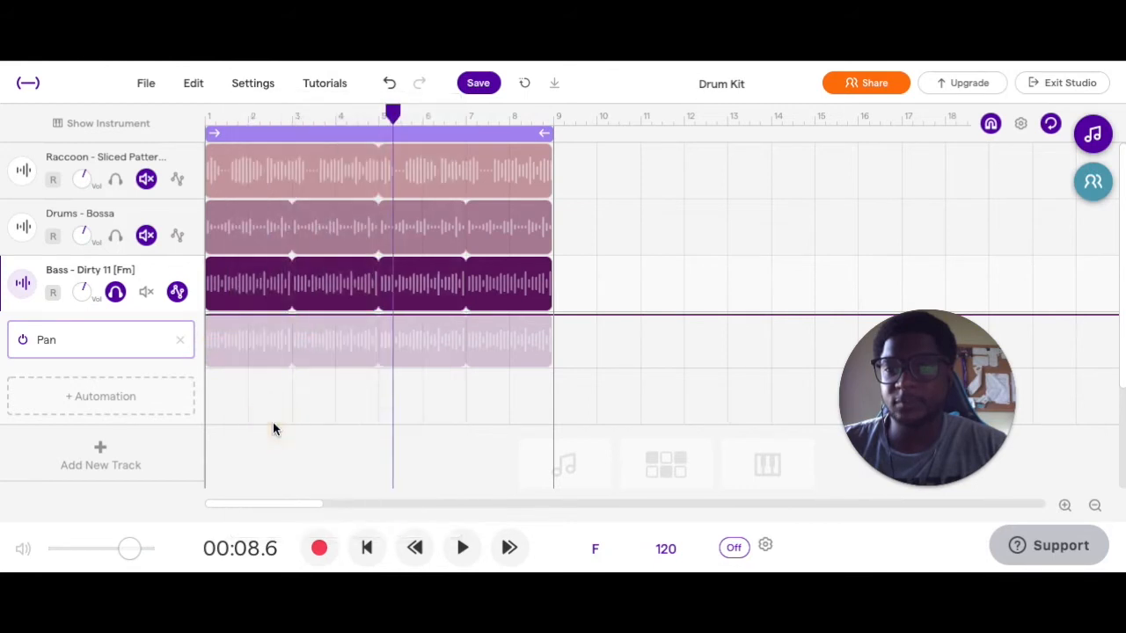
{"action": "mouse_move", "coordinate": [130, 350]}
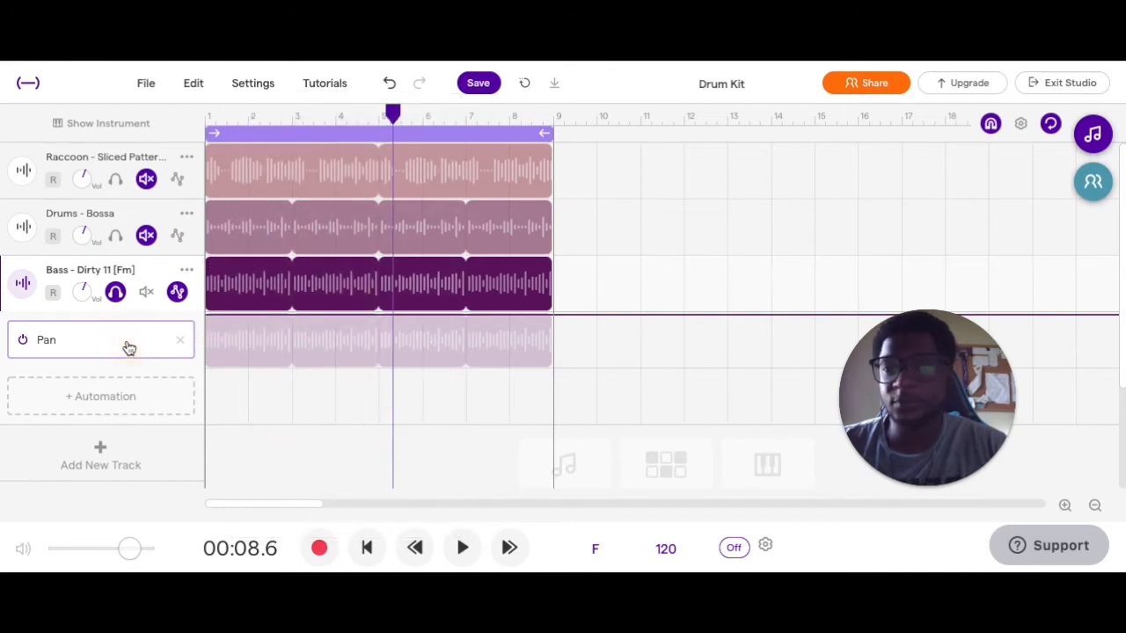
{"action": "left_click", "coordinate": [180, 340]}
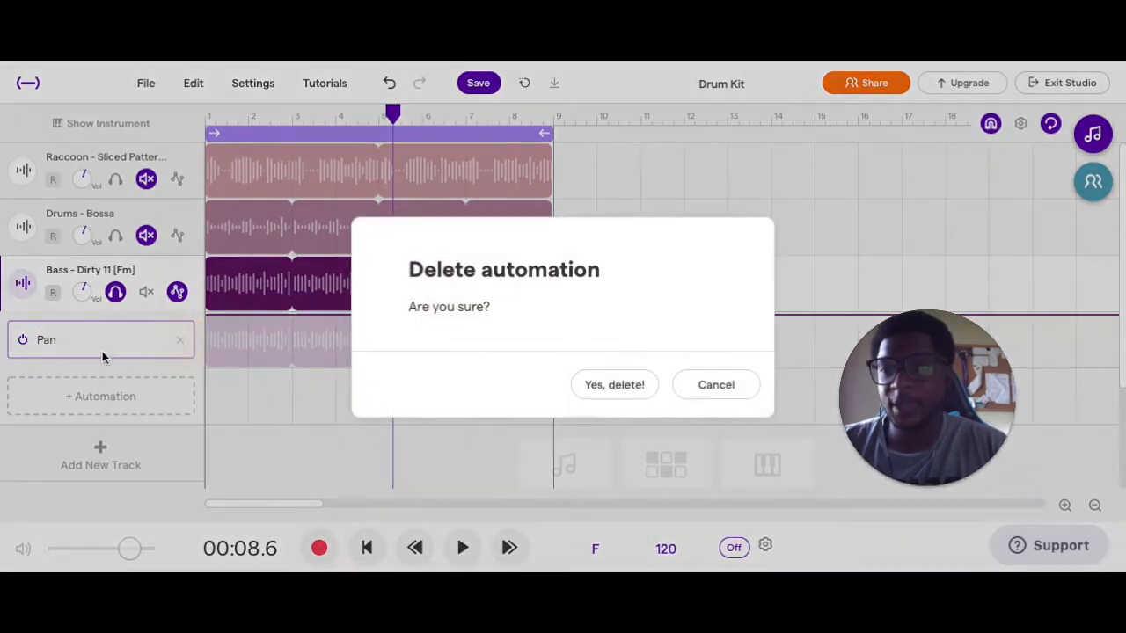
{"action": "left_click", "coordinate": [614, 384]}
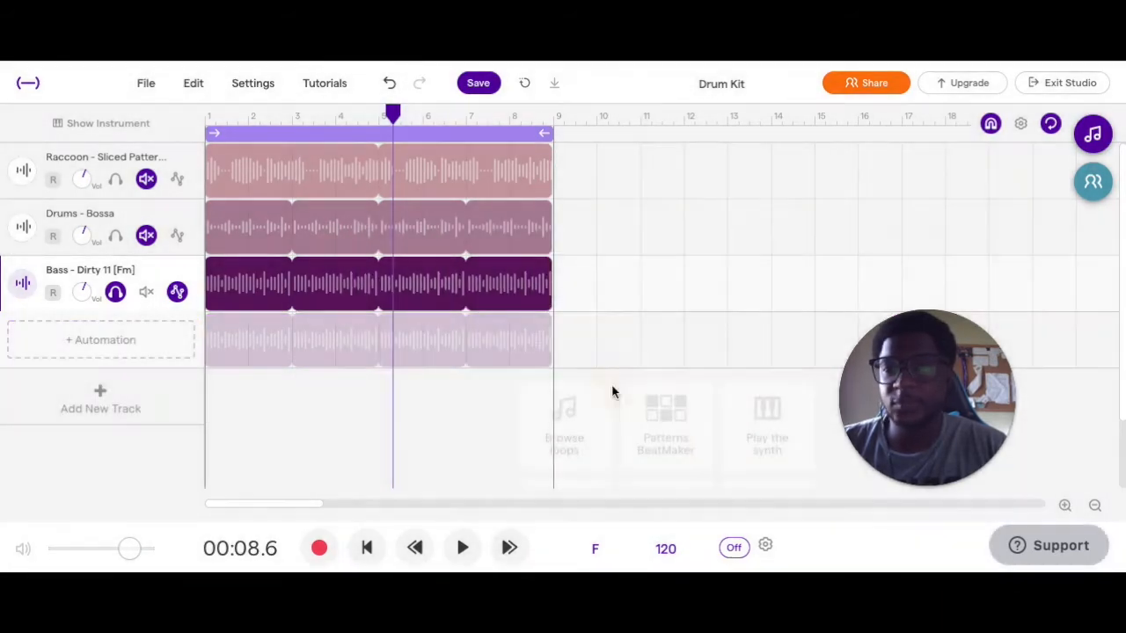
{"action": "left_click", "coordinate": [100, 339]}
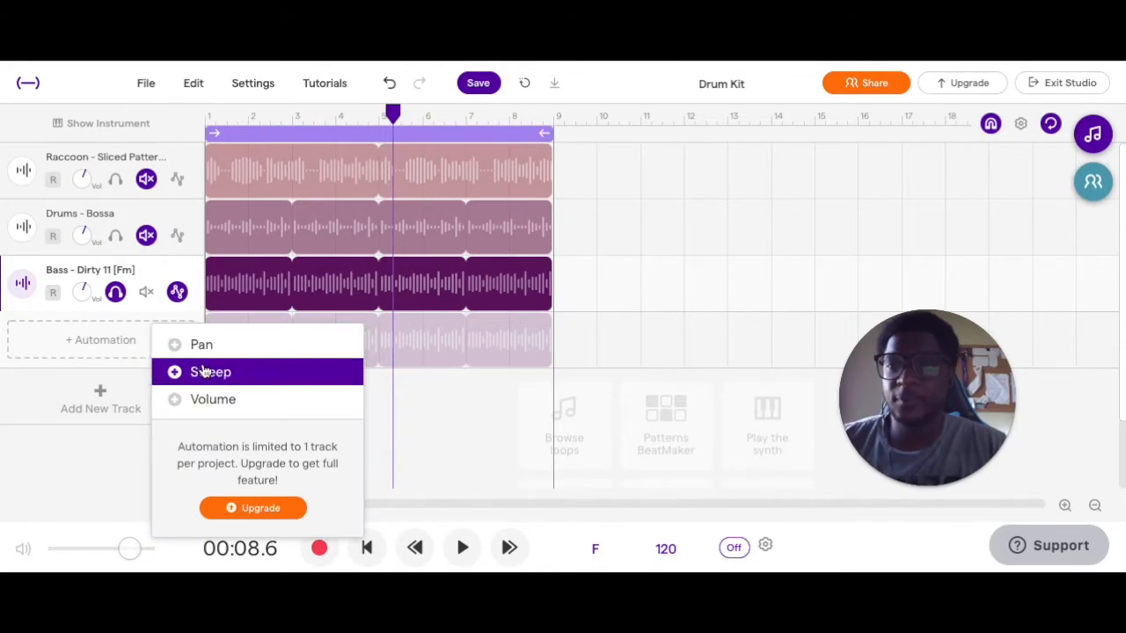
- Add a Sweep lane with a new curve point, then rewind and audition the bass
{"action": "left_click", "coordinate": [210, 371]}
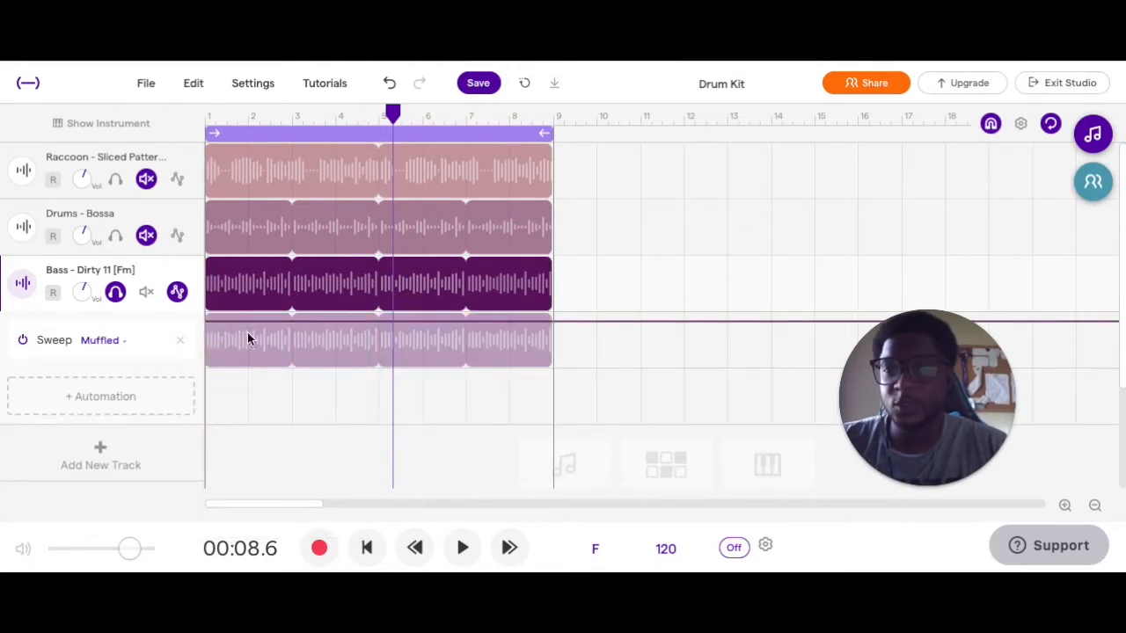
{"action": "mouse_move", "coordinate": [230, 326]}
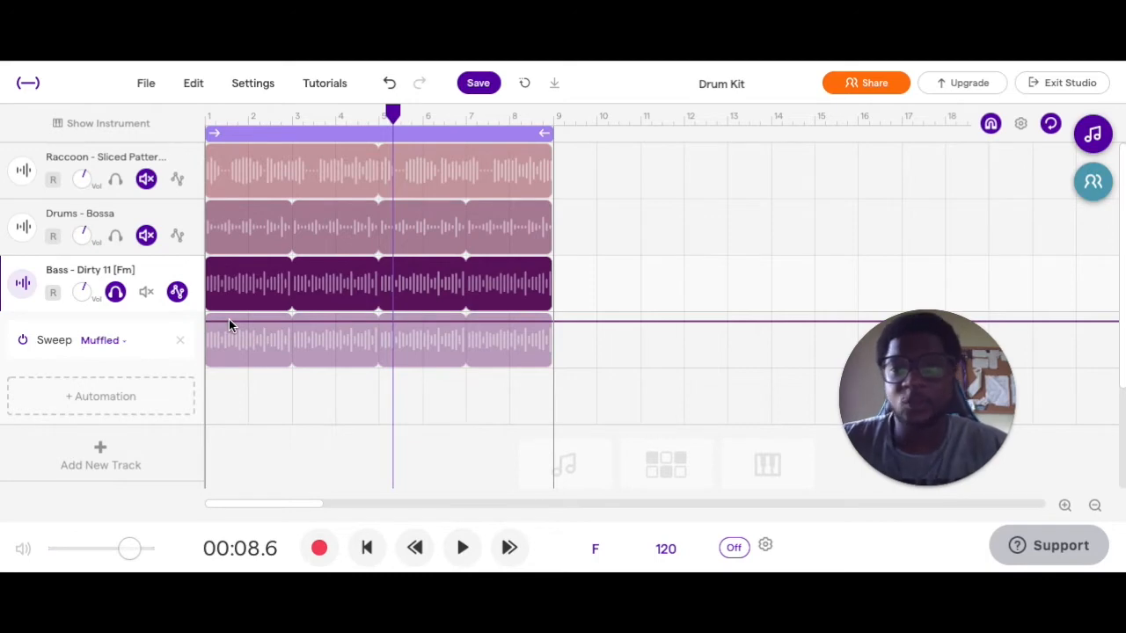
{"action": "mouse_move", "coordinate": [257, 338]}
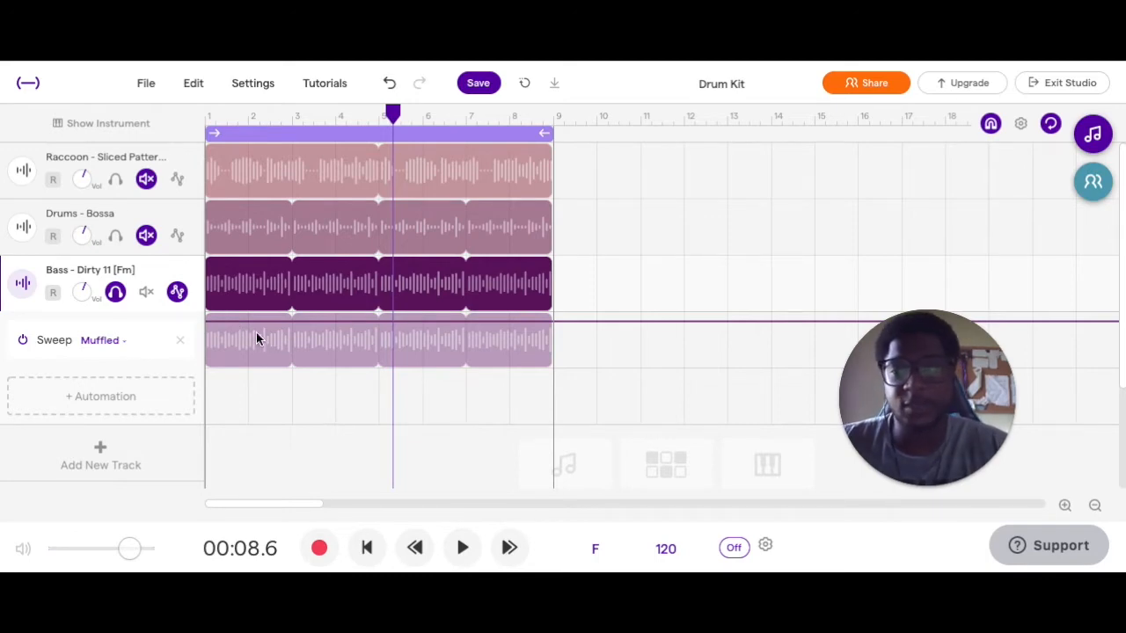
{"action": "left_click", "coordinate": [247, 341]}
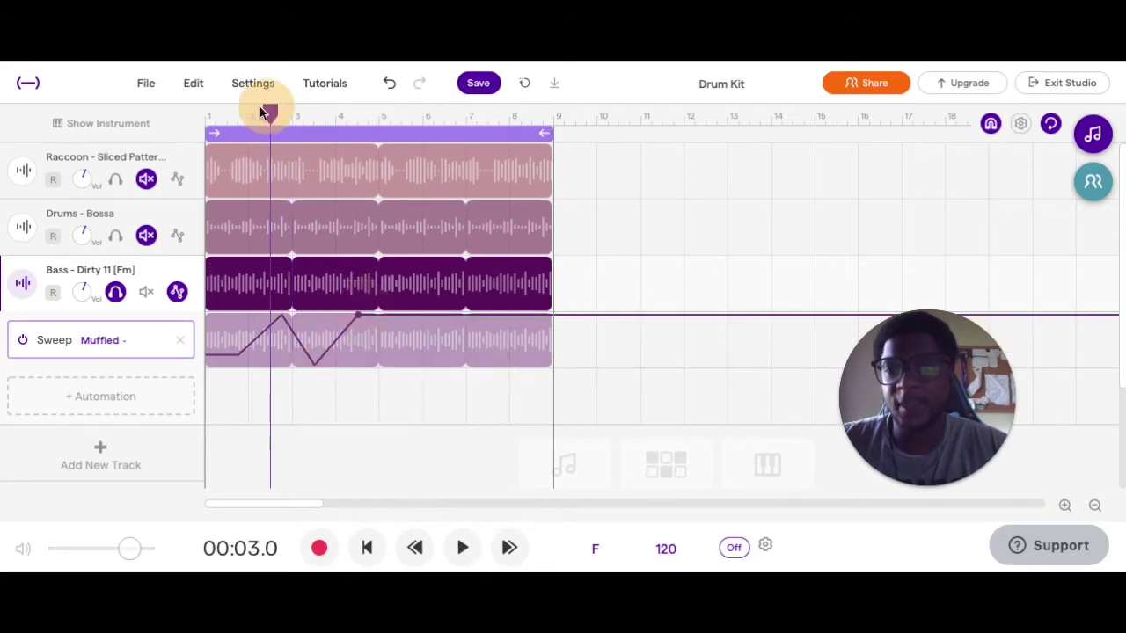
{"action": "left_click", "coordinate": [462, 547]}
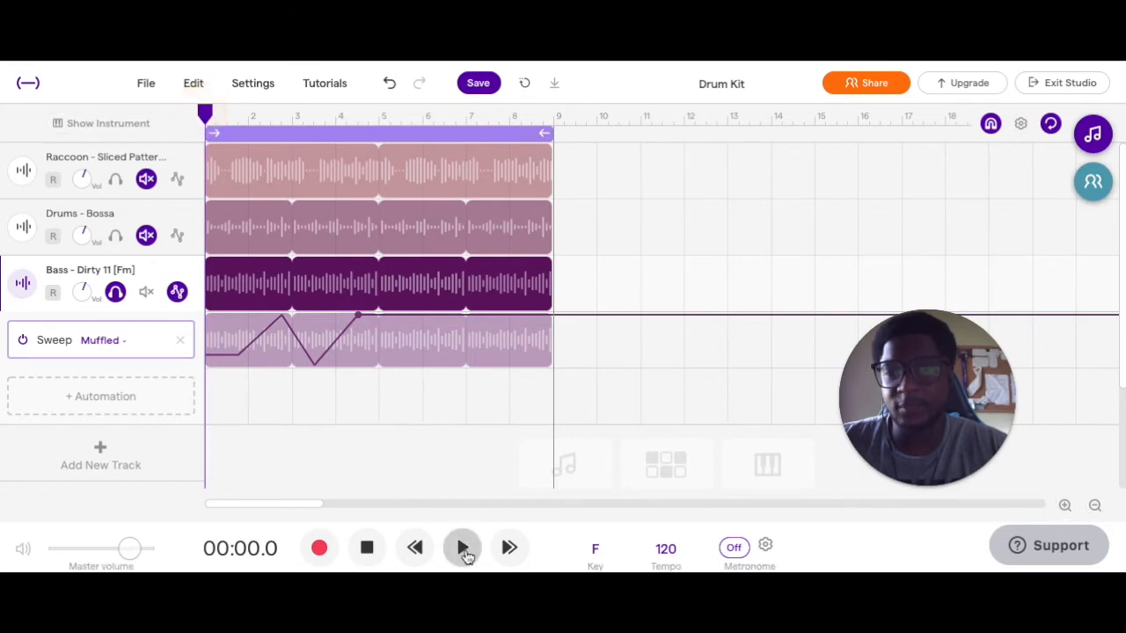
{"action": "left_click", "coordinate": [461, 548]}
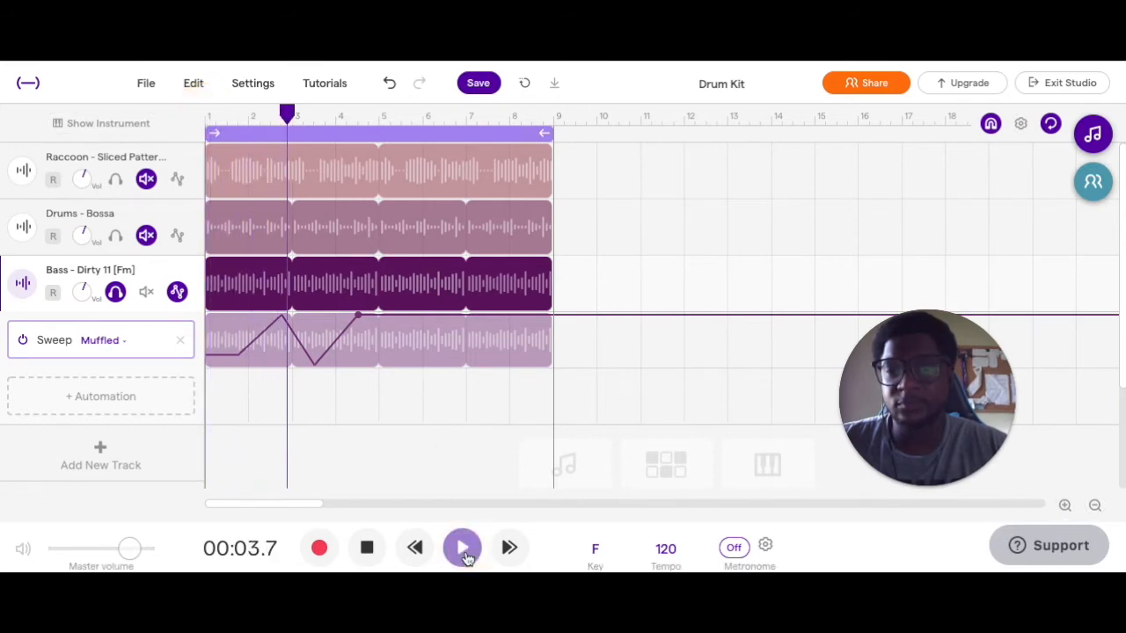
{"action": "left_click", "coordinate": [461, 547]}
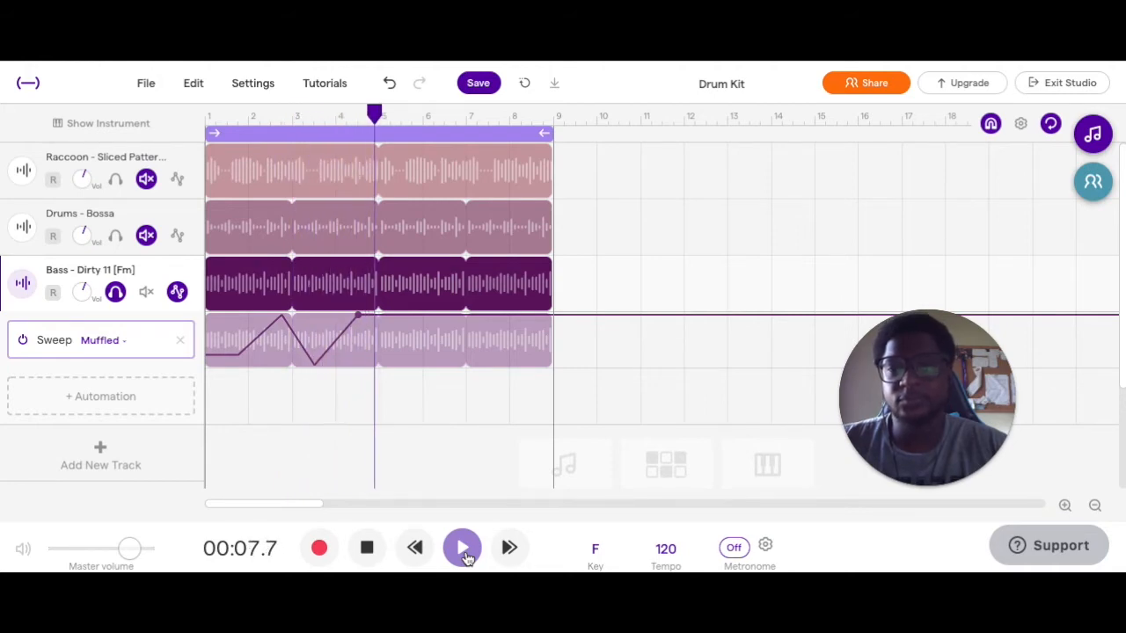
{"action": "left_click", "coordinate": [462, 547]}
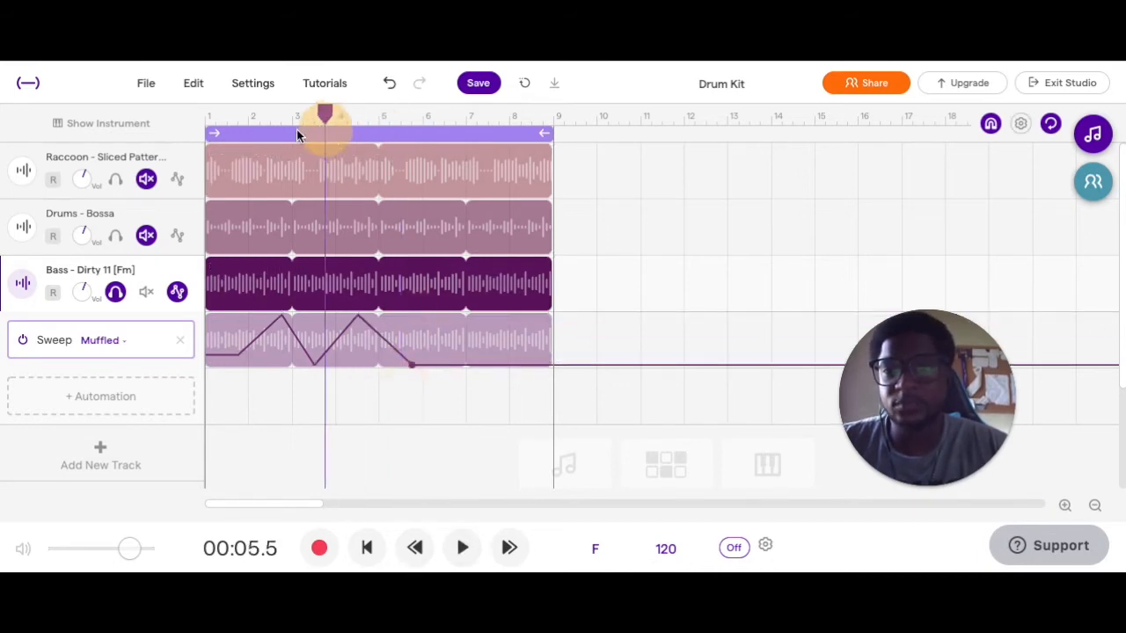
{"action": "left_click", "coordinate": [462, 547]}
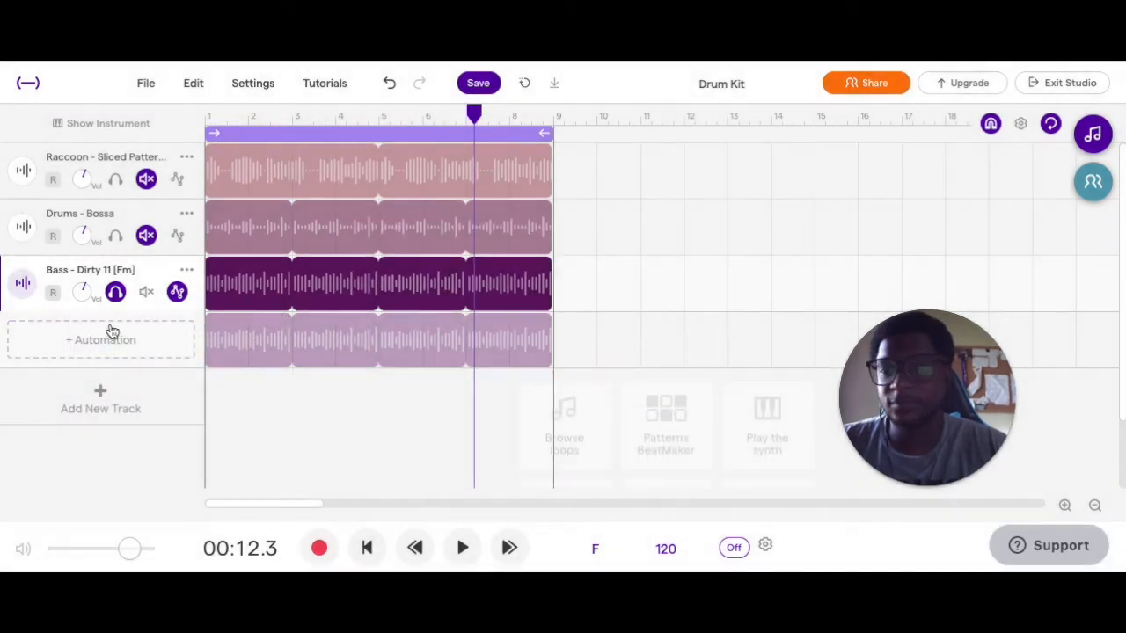
- Add a Volume lane that holds until bar 5, then fades to the bottom
{"action": "left_click", "coordinate": [100, 339]}
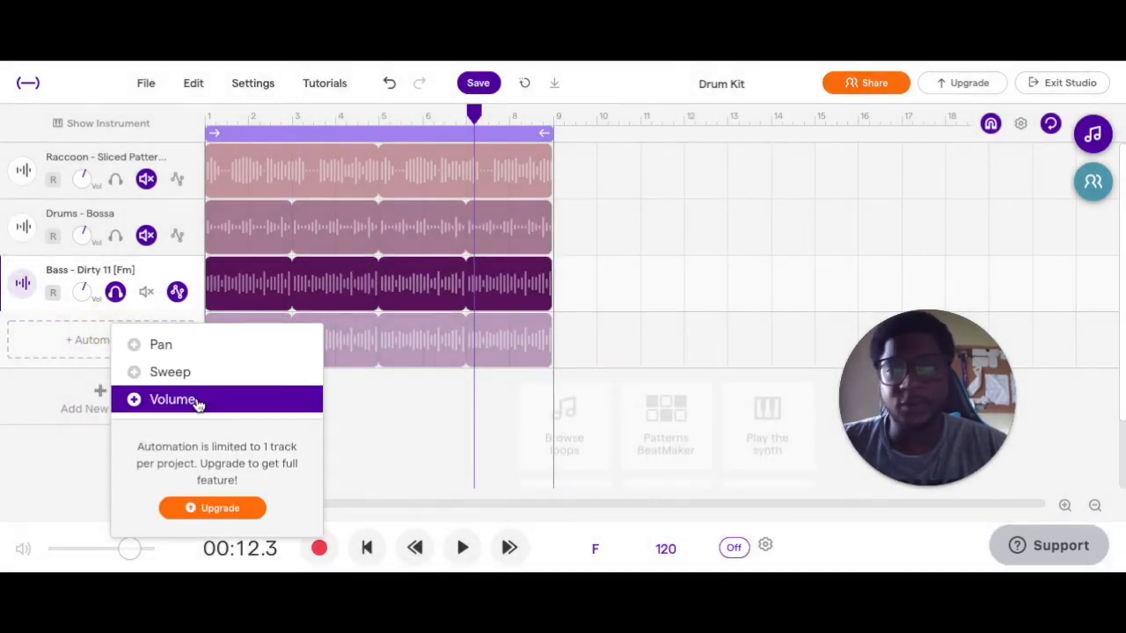
{"action": "left_click", "coordinate": [172, 399]}
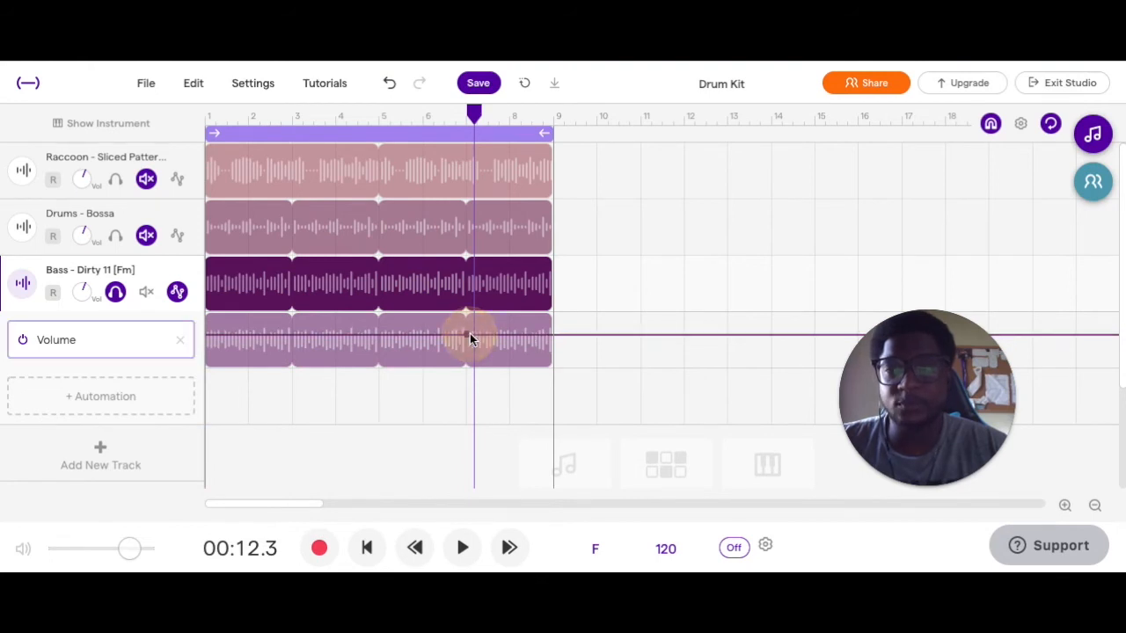
{"action": "left_click_drag", "start_coordinate": [471, 339], "coordinate": [550, 365]}
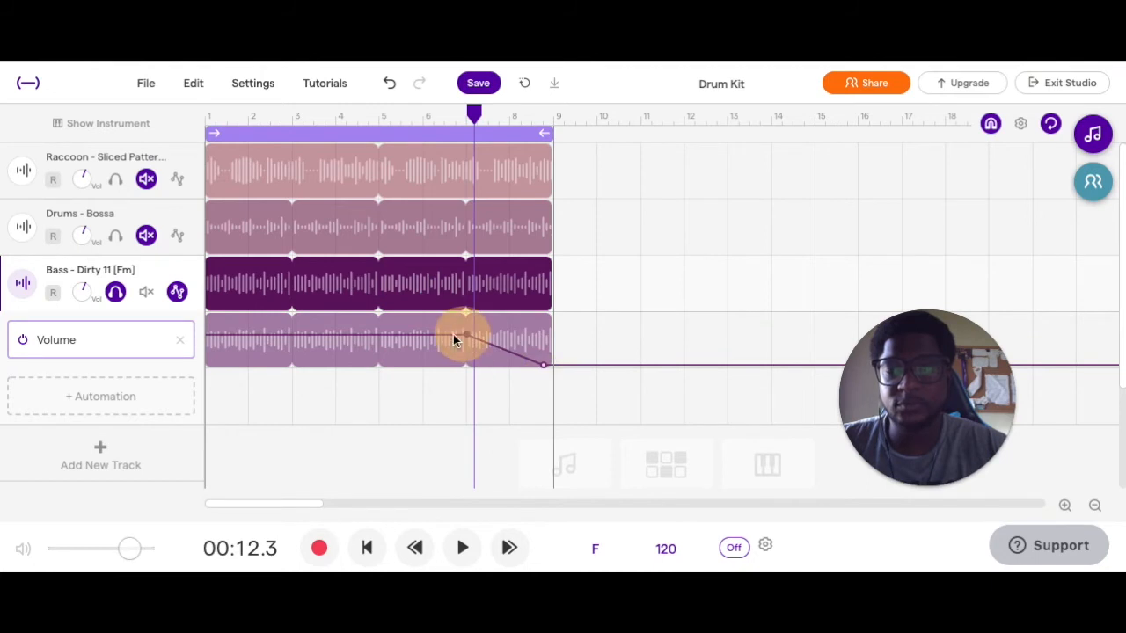
{"action": "left_click_drag", "start_coordinate": [461, 339], "coordinate": [378, 312]}
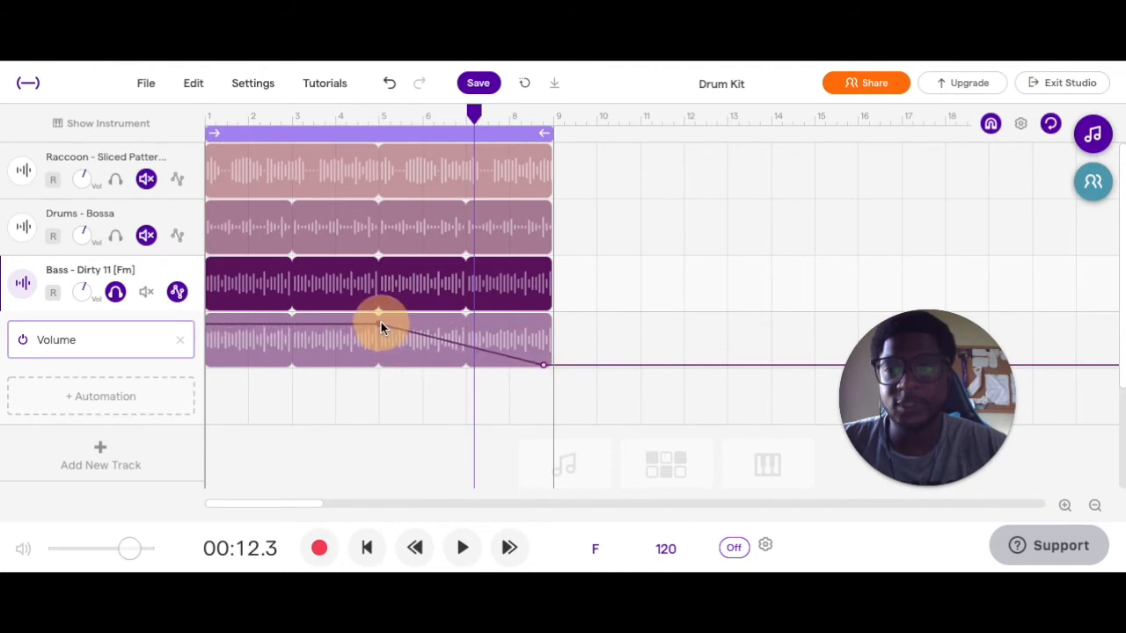
{"action": "left_click_drag", "start_coordinate": [378, 317], "coordinate": [378, 339]}
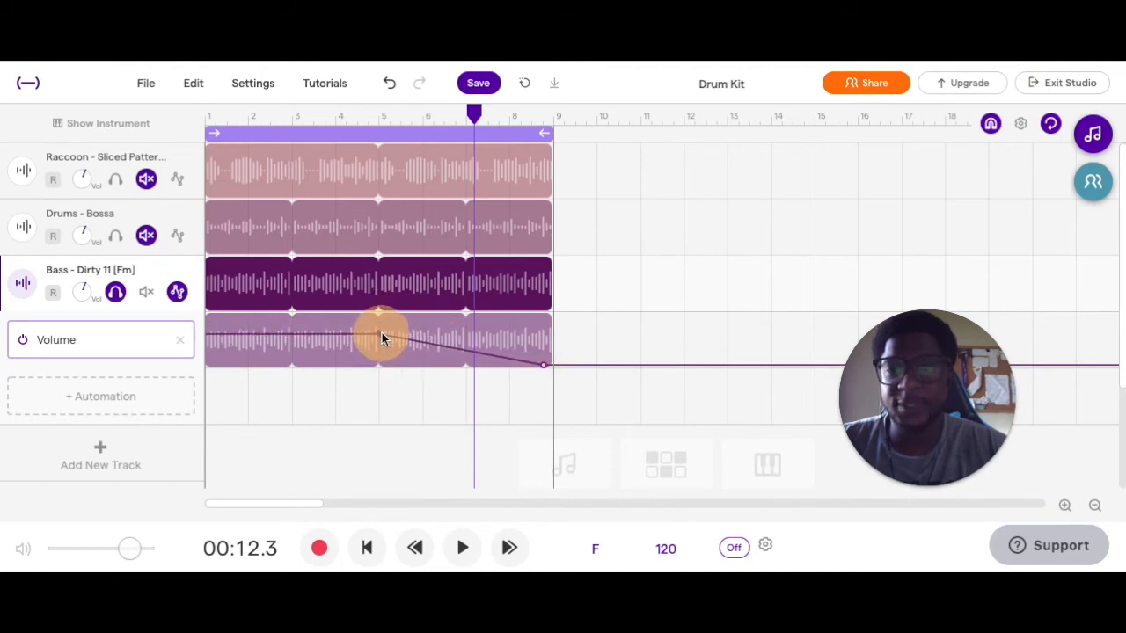
- Rewind and play the volume fade, then pull the end point down again
{"action": "left_click", "coordinate": [367, 546]}
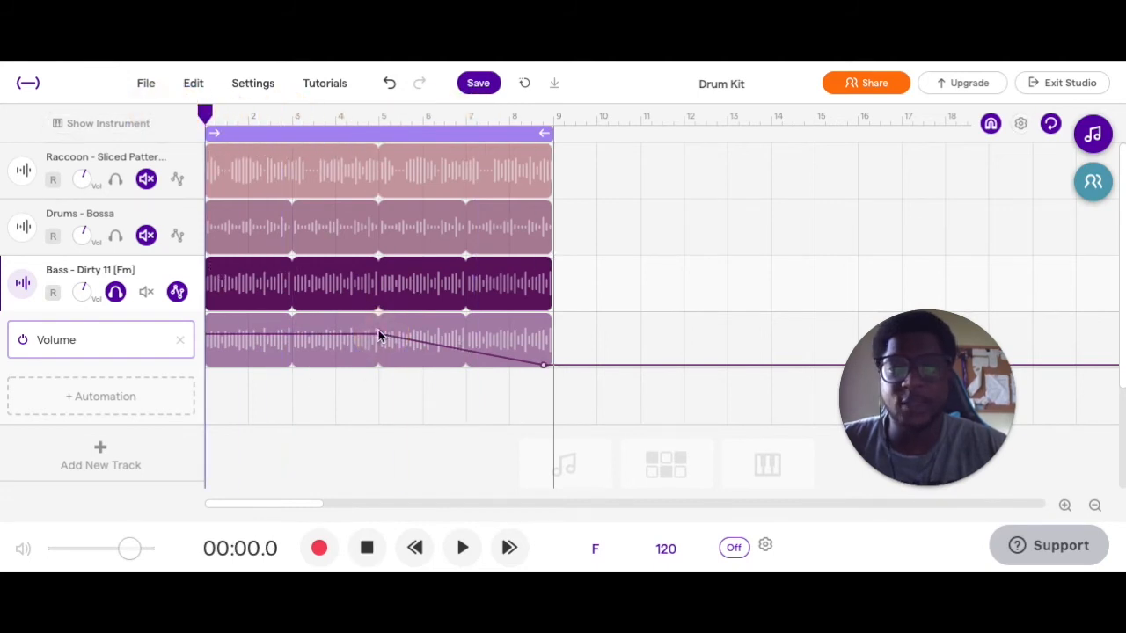
{"action": "left_click", "coordinate": [463, 547]}
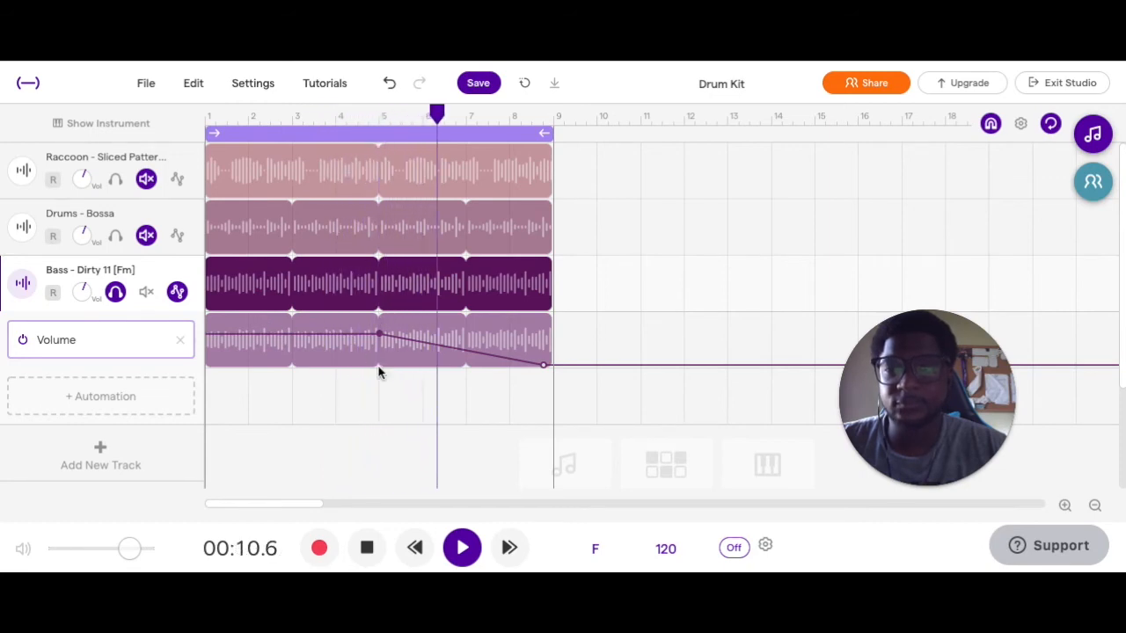
{"action": "left_click", "coordinate": [462, 547]}
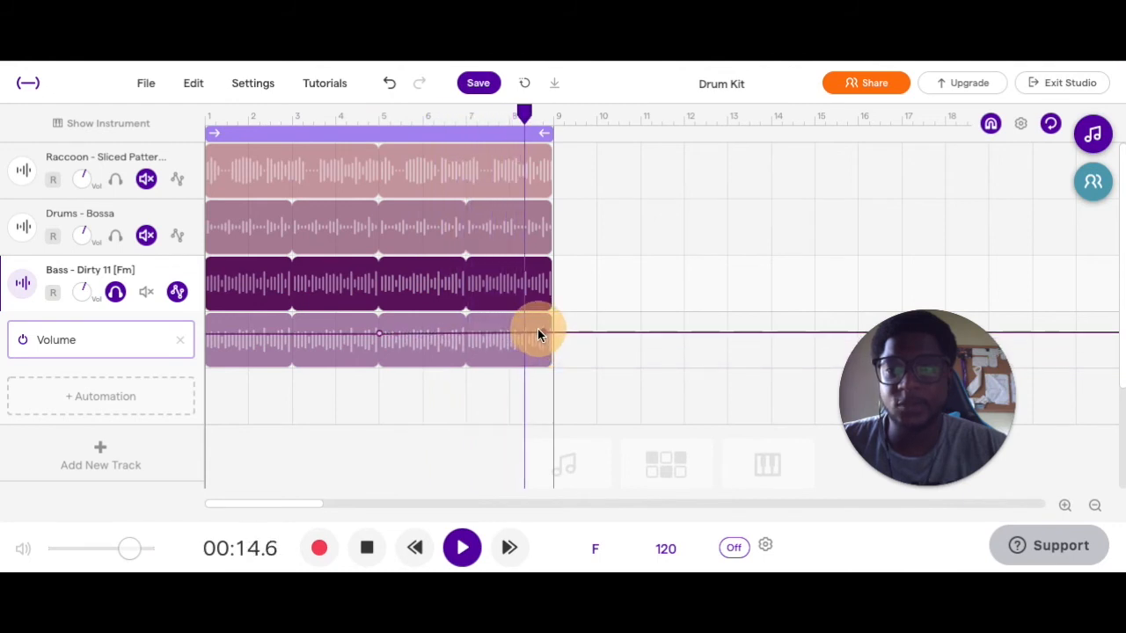
{"action": "left_click_drag", "start_coordinate": [536, 332], "coordinate": [546, 365]}
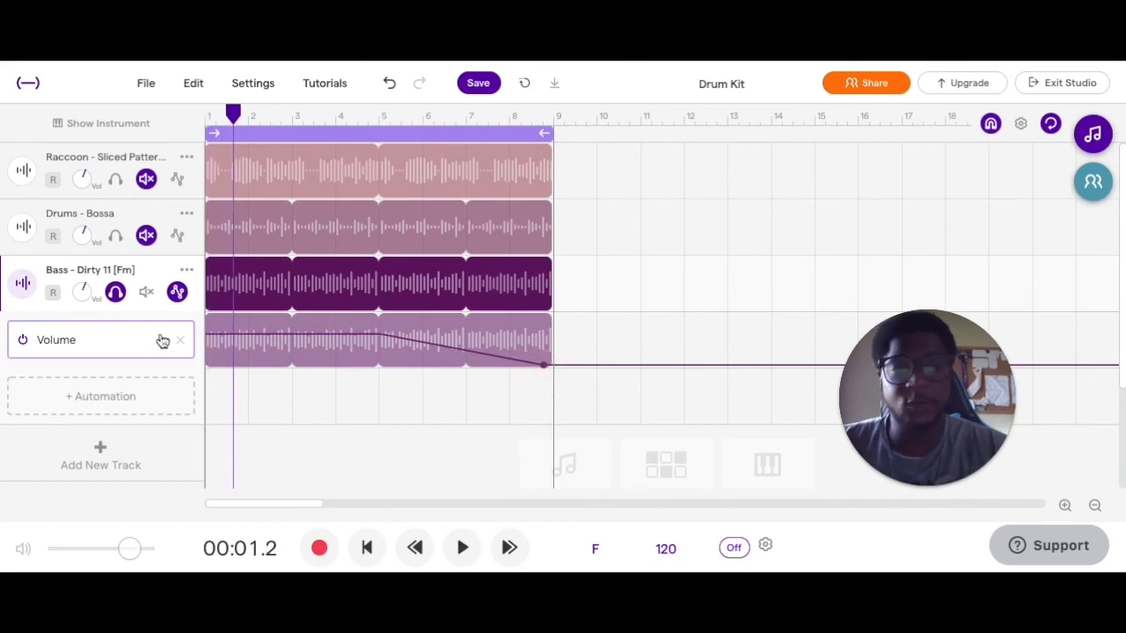
{"action": "mouse_move", "coordinate": [178, 345]}
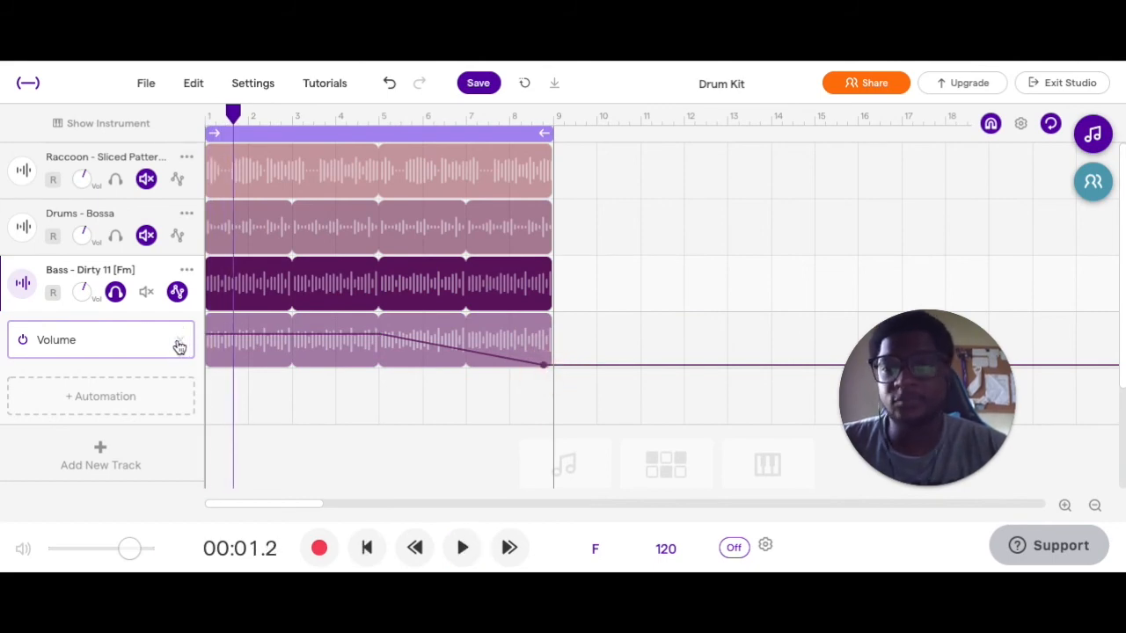
- Delete the Volume lane, unsolo so all tracks play, and rewind to the start
{"action": "left_click", "coordinate": [180, 339]}
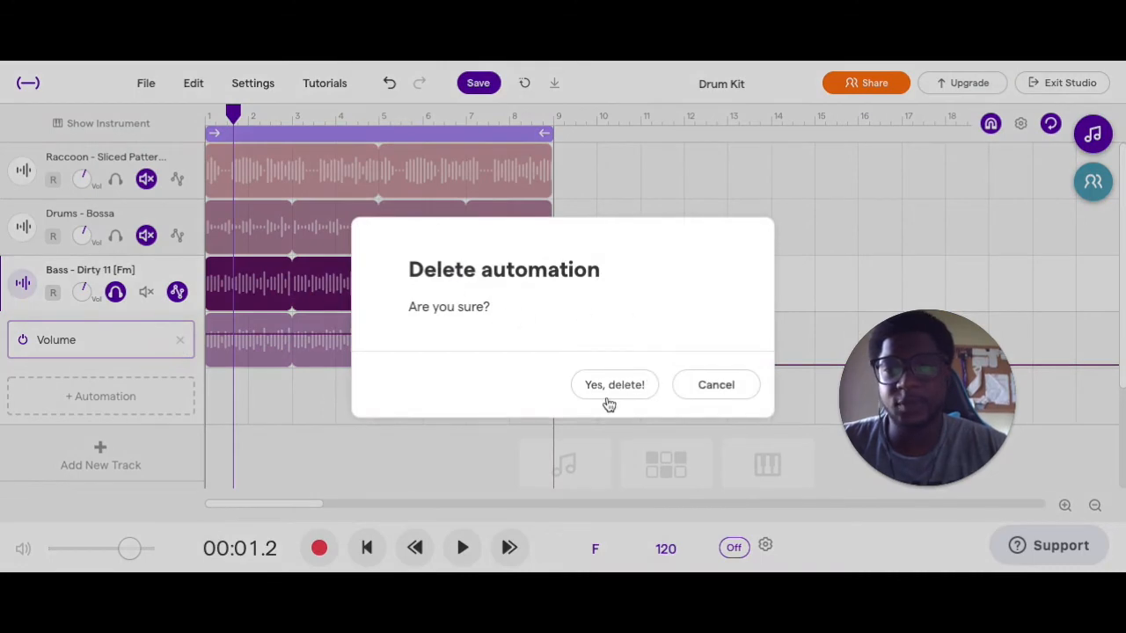
{"action": "left_click", "coordinate": [613, 385]}
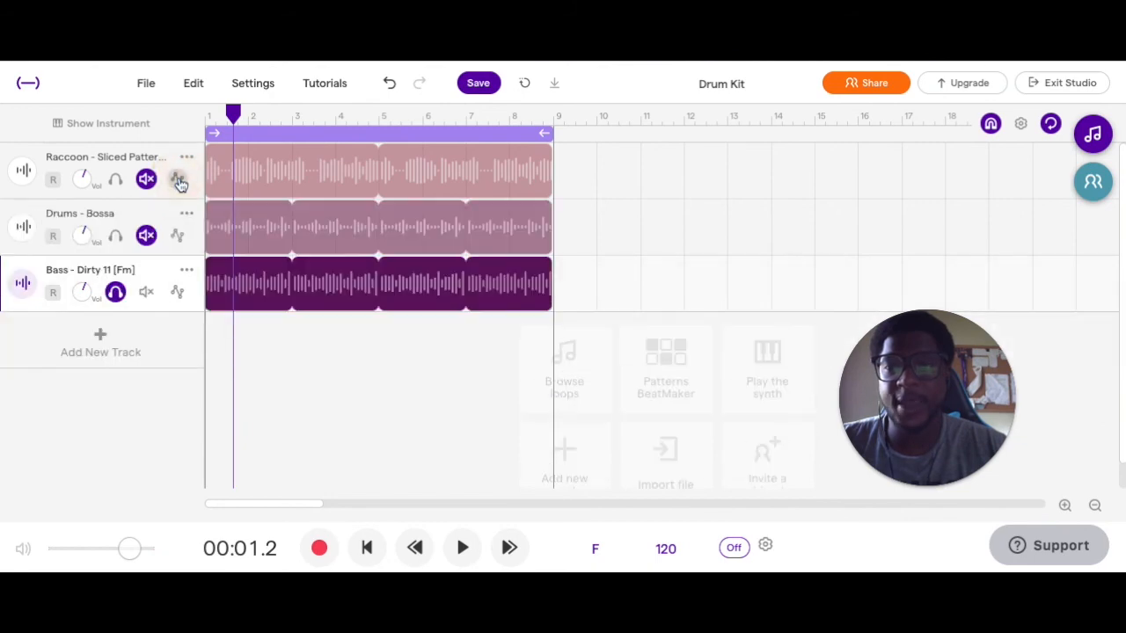
{"action": "left_click", "coordinate": [176, 179]}
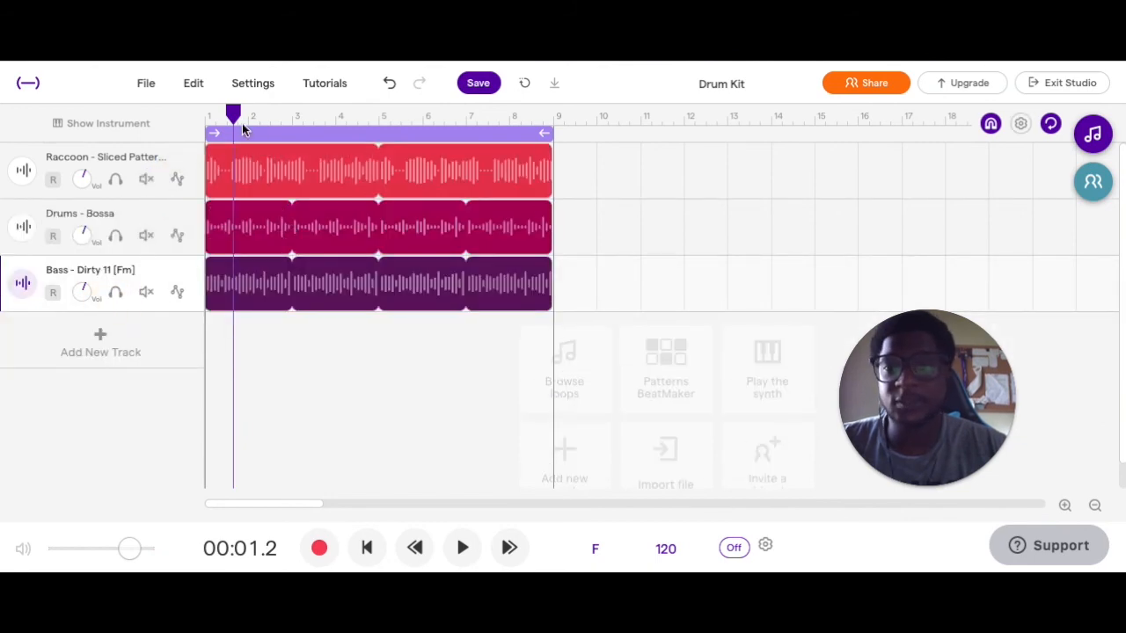
{"action": "left_click", "coordinate": [366, 547]}
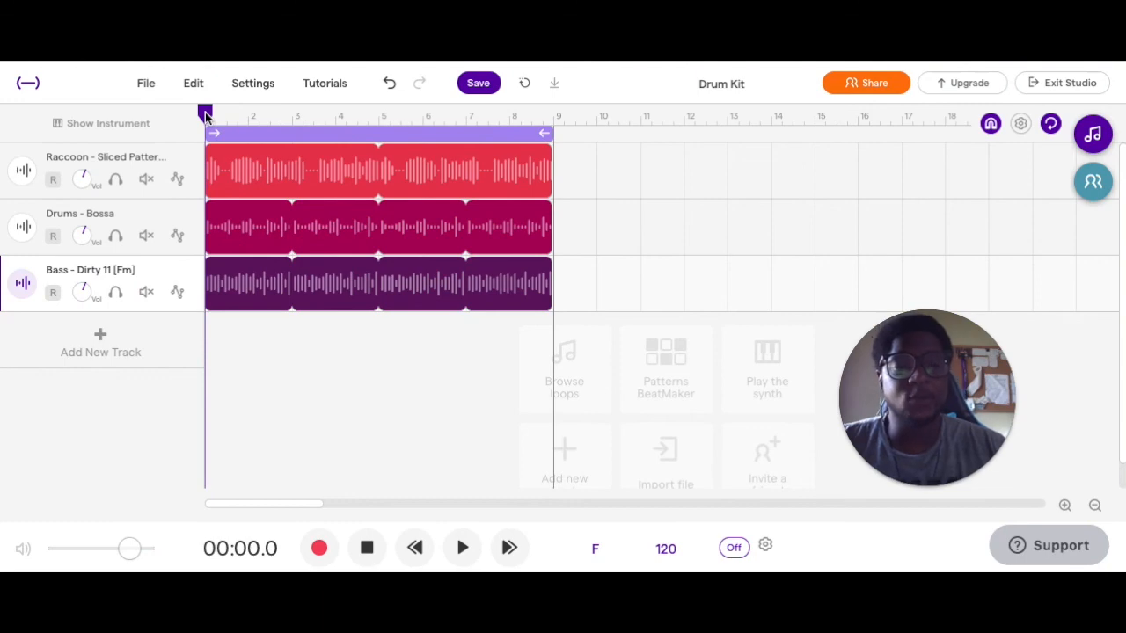